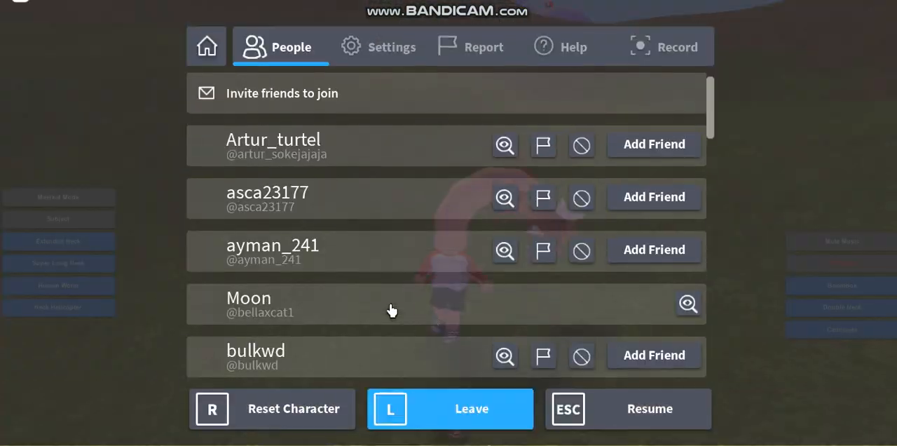
# Reset the character from the game menu and confirm the Reset prompt.
pyautogui.click(272, 408)
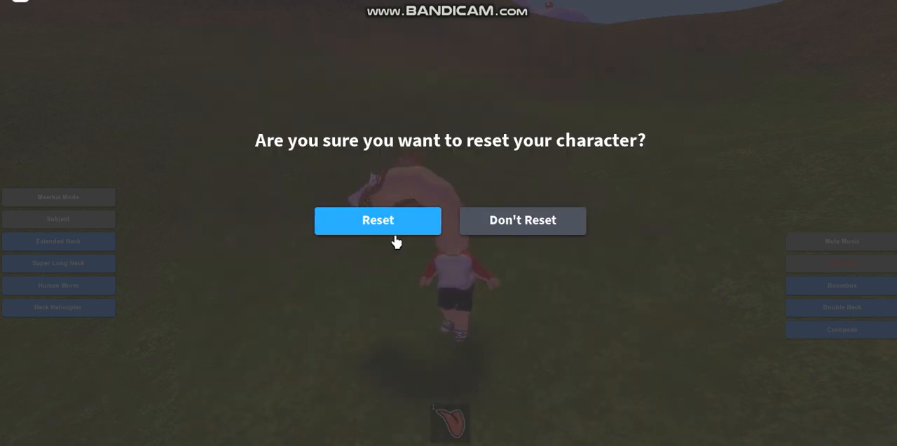
pyautogui.click(378, 220)
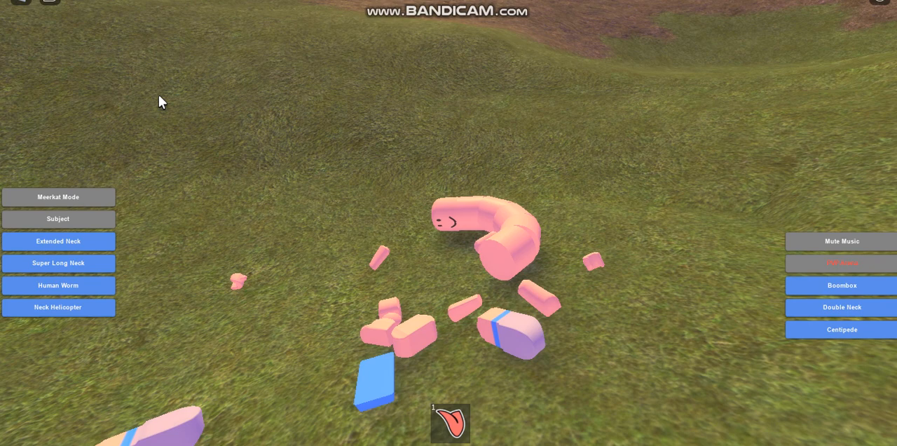
pyautogui.moveTo(21, 14)
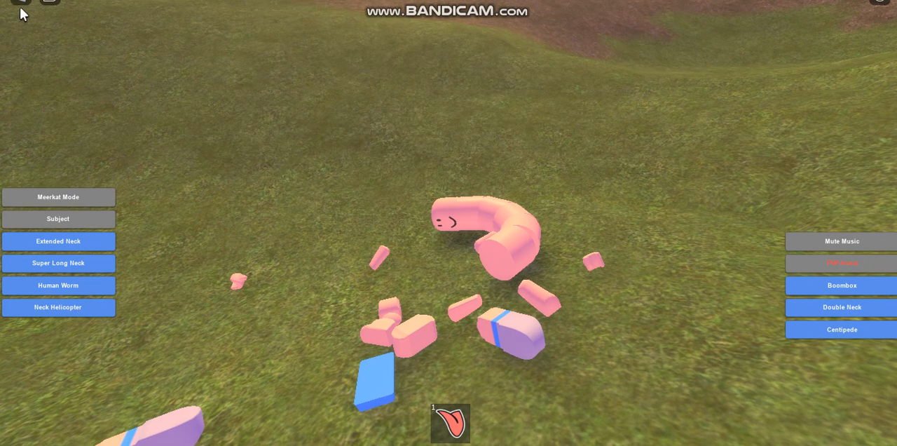
# Adjust the in-game volume bar and check the system speaker level at 55.
pyautogui.press('Escape')
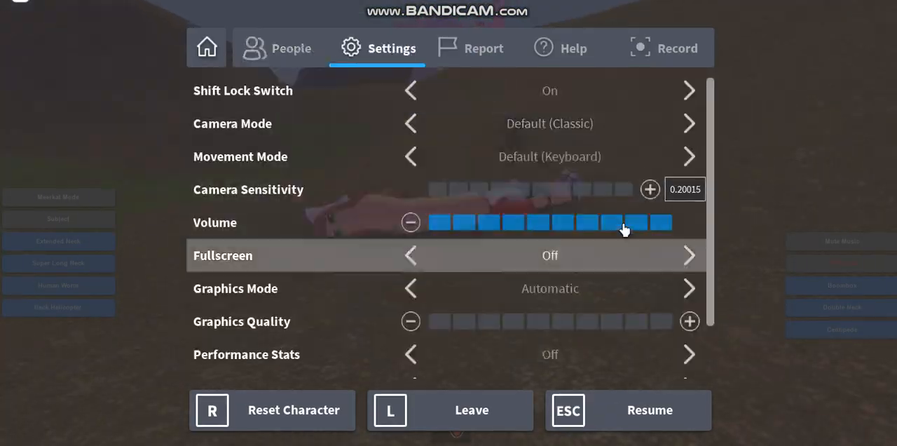
pyautogui.click(627, 411)
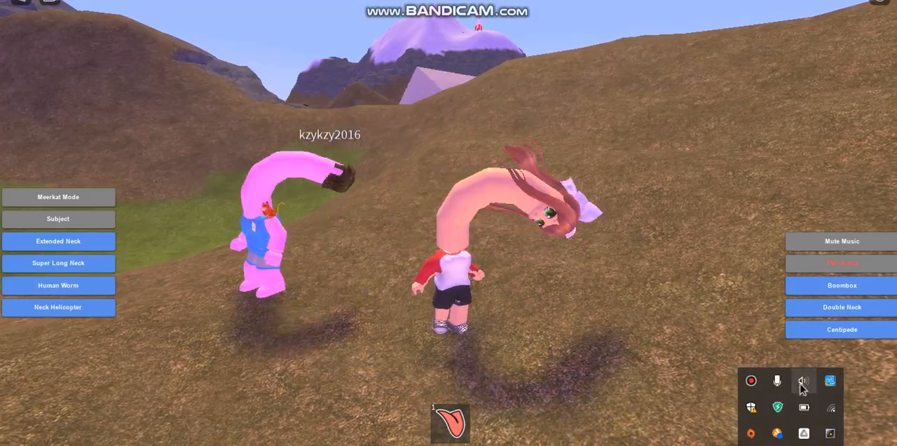
pyautogui.click(803, 380)
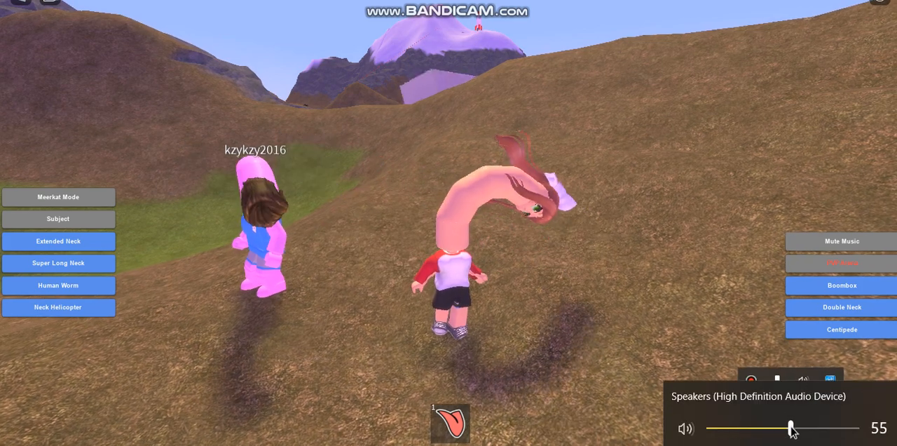
# Reopen the game menu's Settings and request another character reset.
pyautogui.press('Escape')
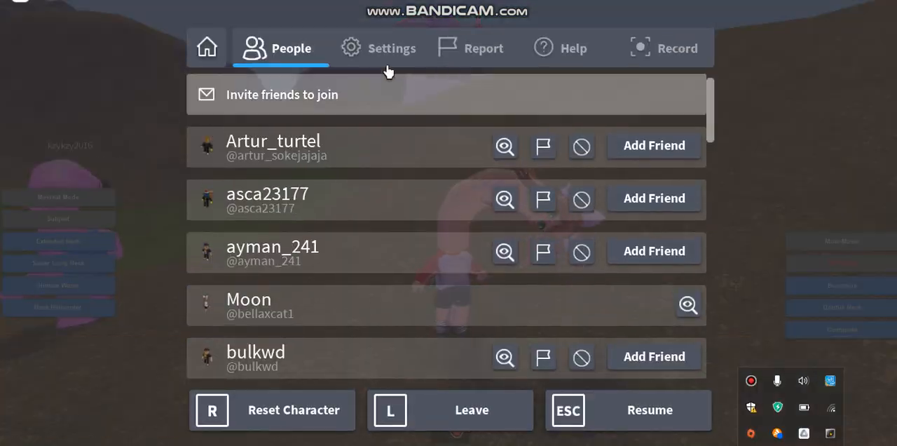
pyautogui.click(377, 48)
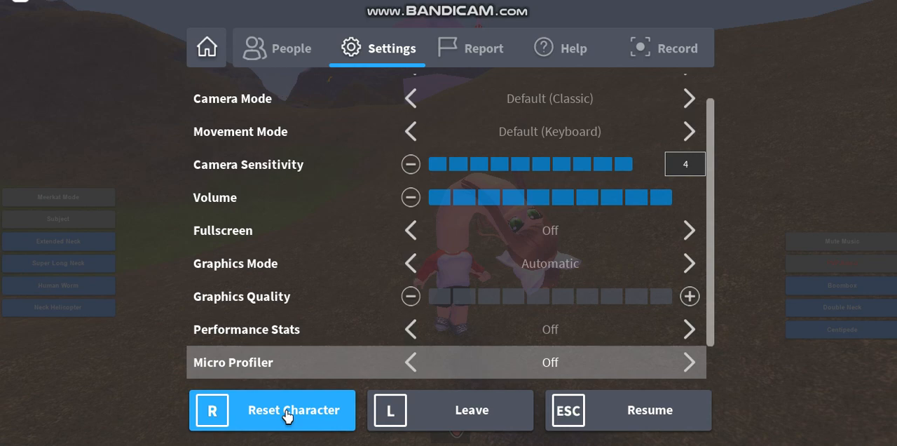
pyautogui.click(272, 410)
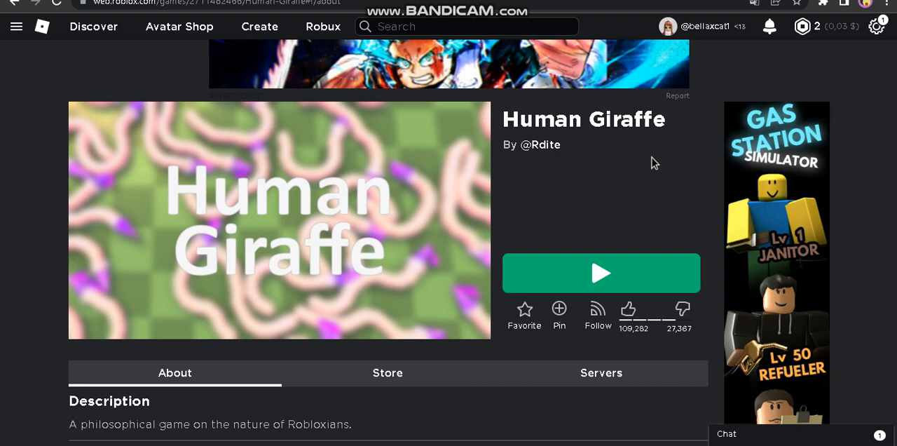
pyautogui.moveTo(601, 293)
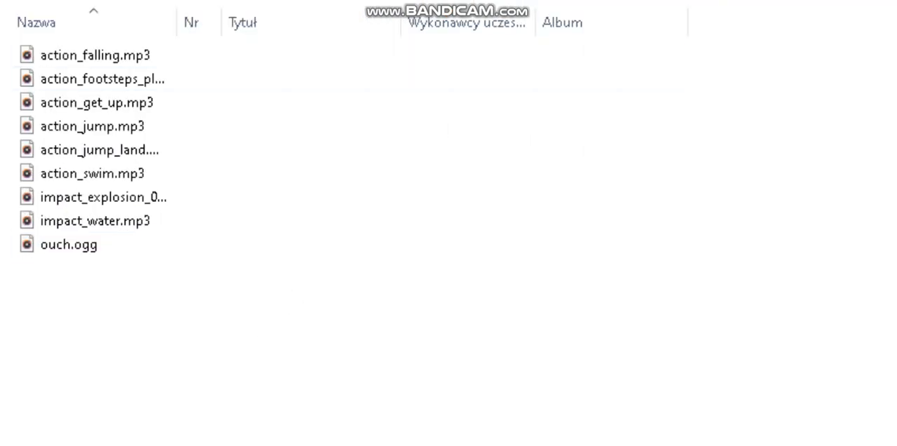
# Select ouch.ogg among the action and impact sound files.
pyautogui.click(68, 244)
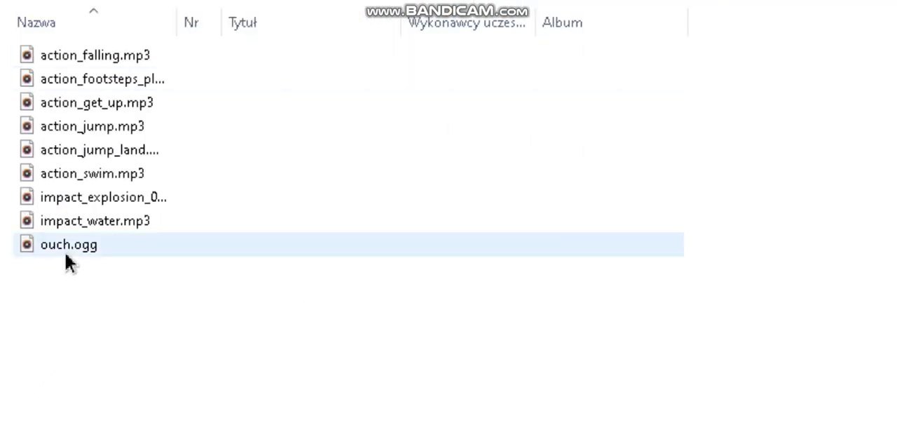
pyautogui.moveTo(98, 252)
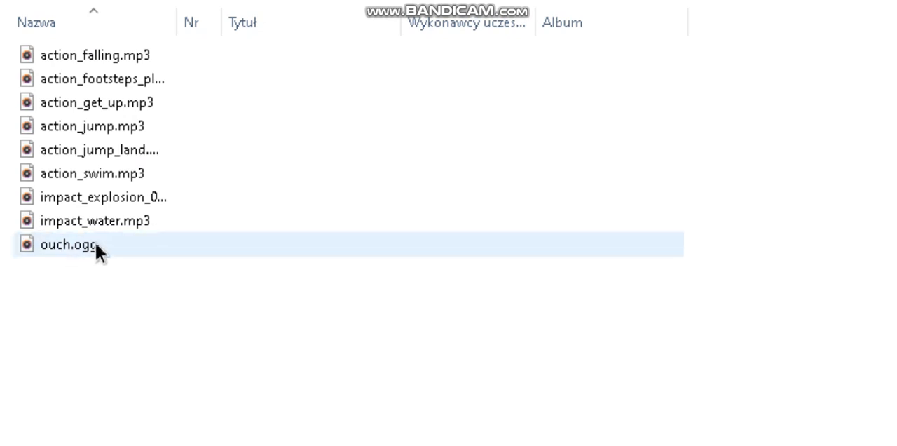
pyautogui.click(77, 245)
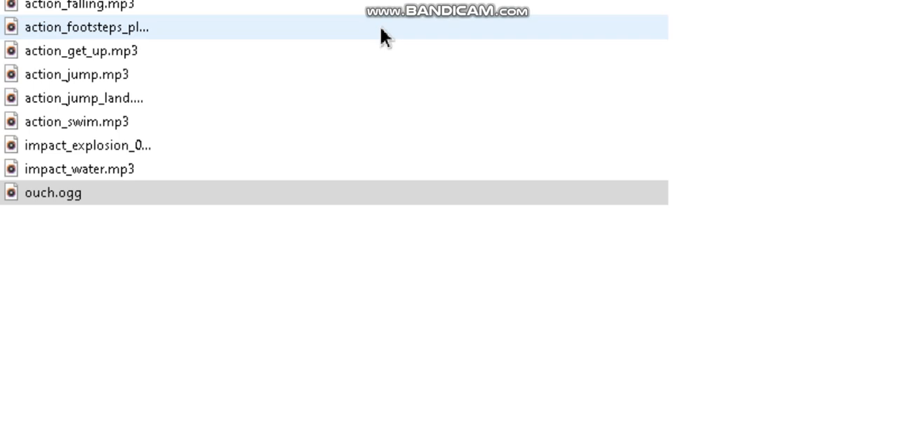
pyautogui.moveTo(314, 357)
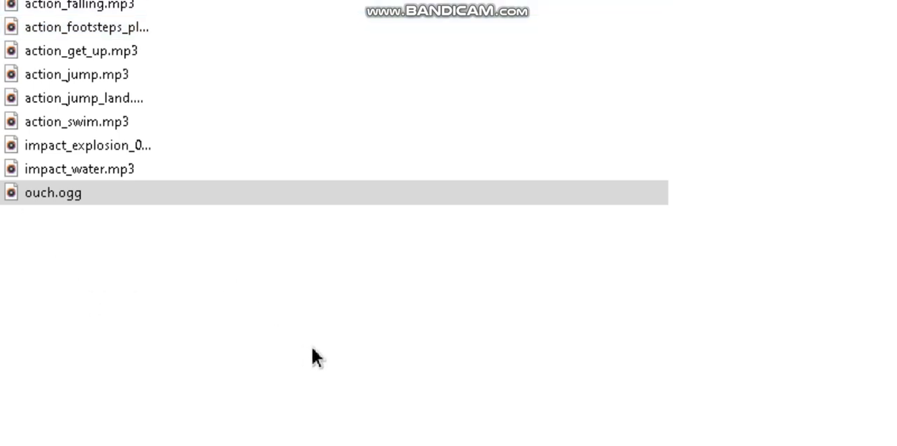
pyautogui.moveTo(335, 339)
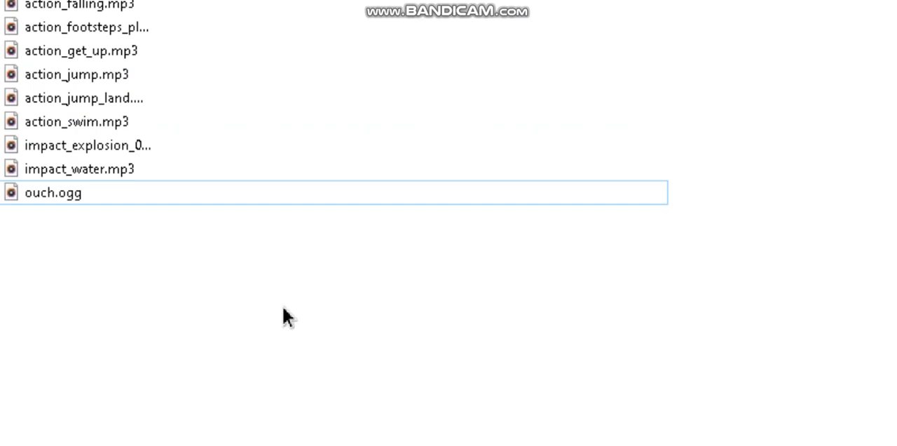
pyautogui.moveTo(36, 245)
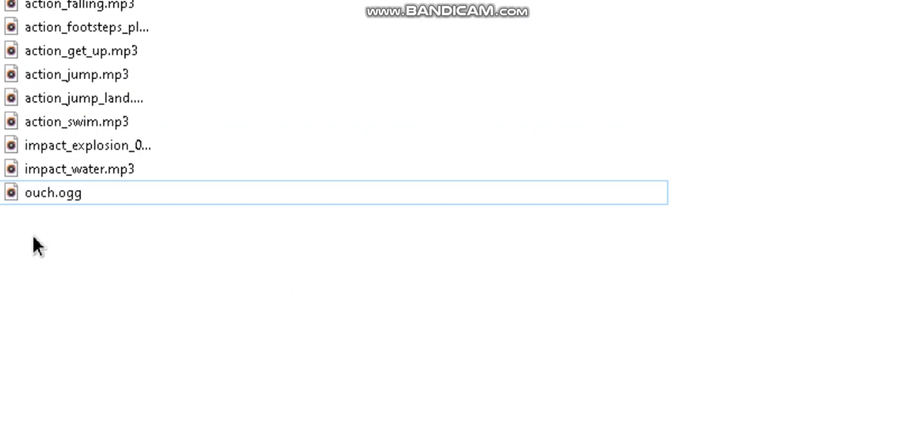
pyautogui.moveTo(53, 226)
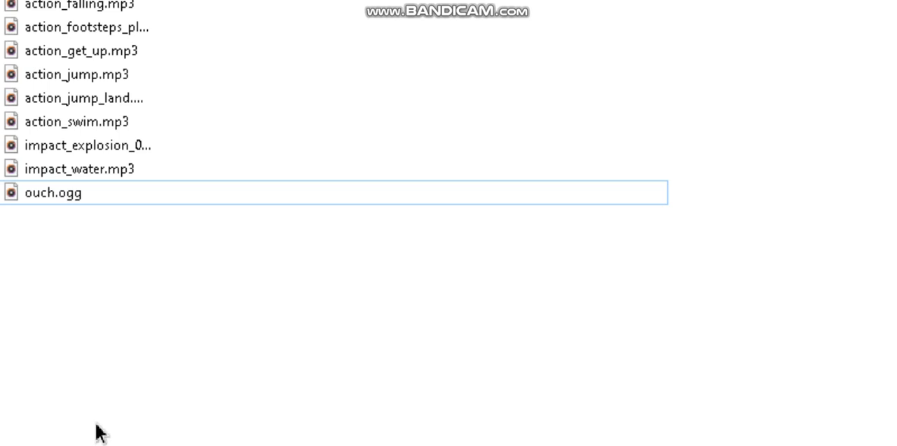
pyautogui.moveTo(75, 317)
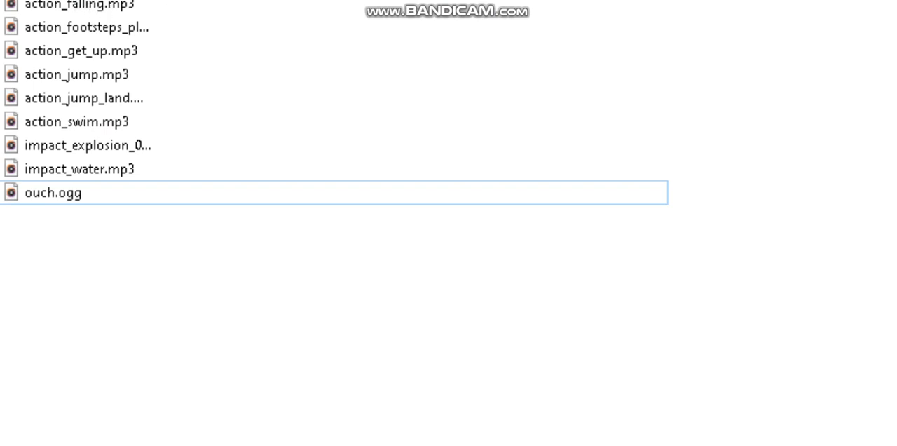
pyautogui.moveTo(213, 272)
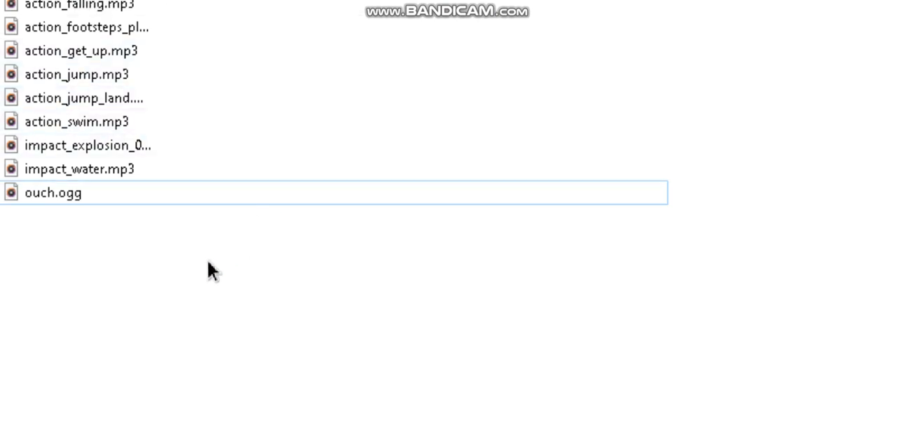
pyautogui.moveTo(790, 209)
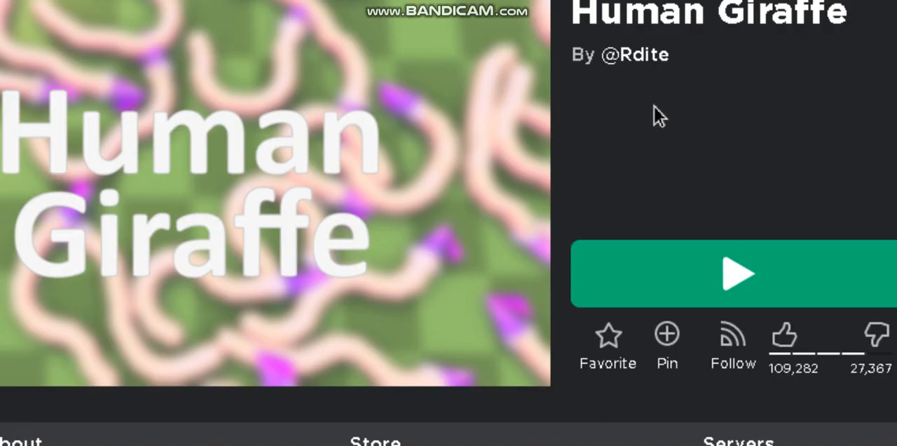
pyautogui.moveTo(778, 126)
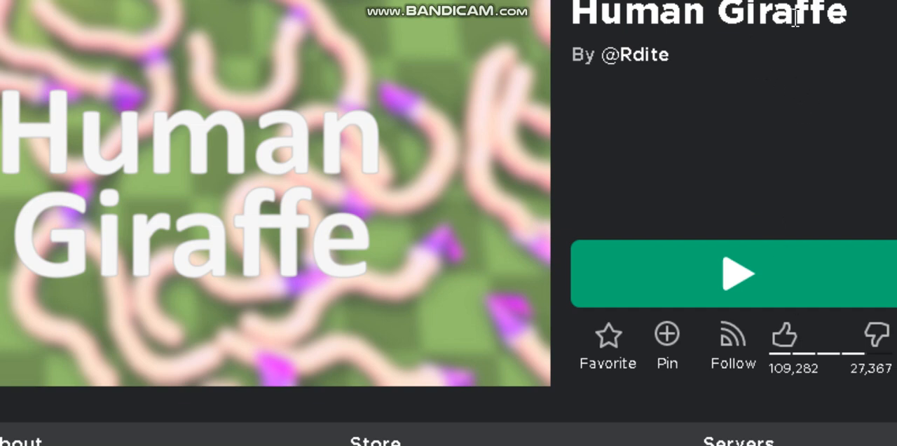
pyautogui.moveTo(724, 44)
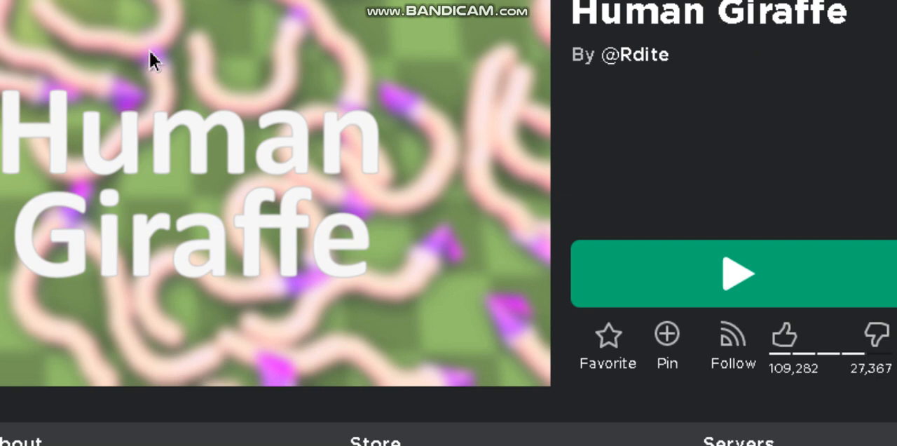
pyautogui.moveTo(232, 128)
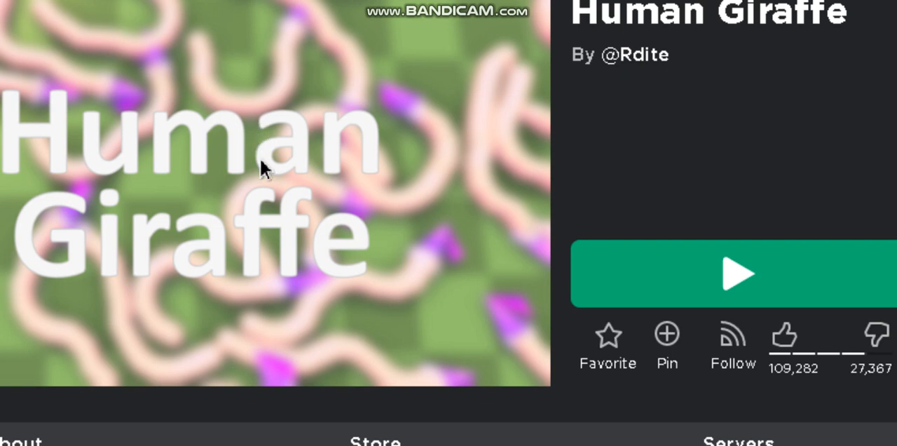
pyautogui.moveTo(759, 47)
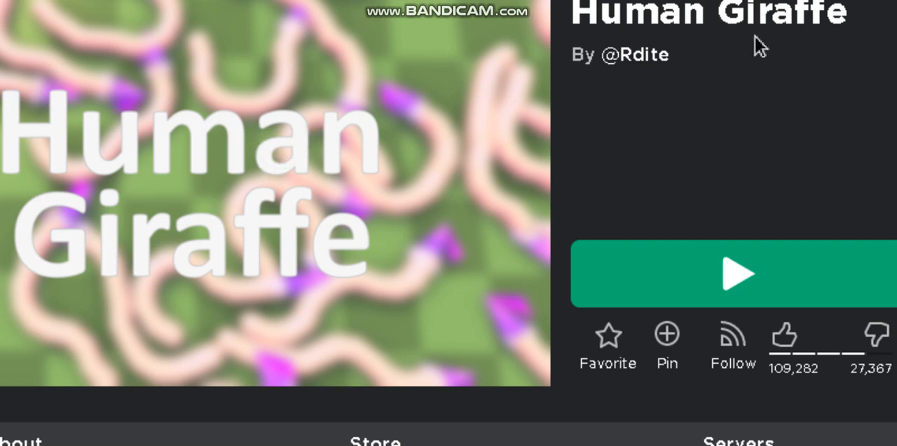
pyautogui.moveTo(486, 246)
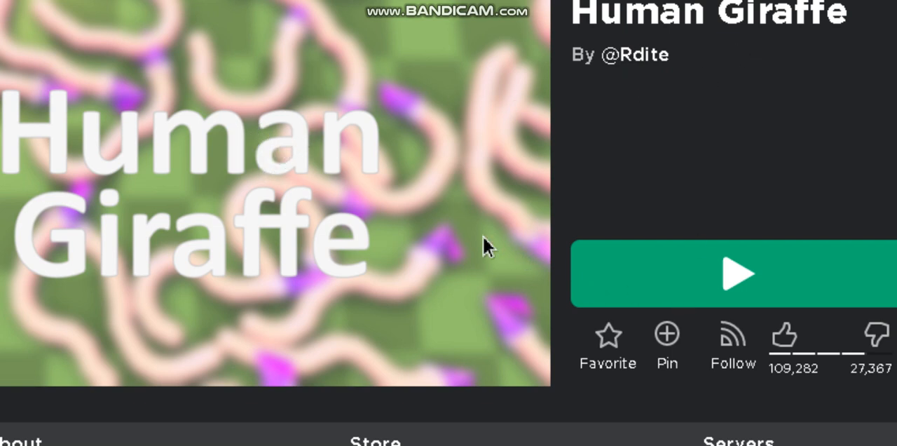
pyautogui.moveTo(495, 312)
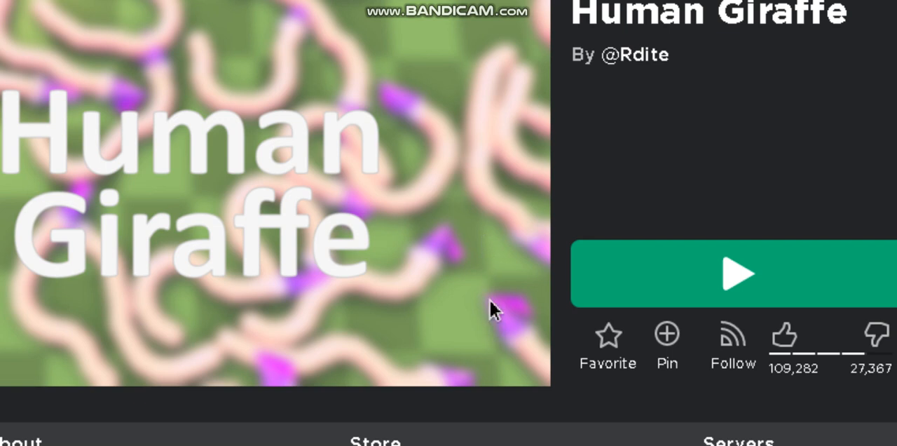
pyautogui.moveTo(616, 161)
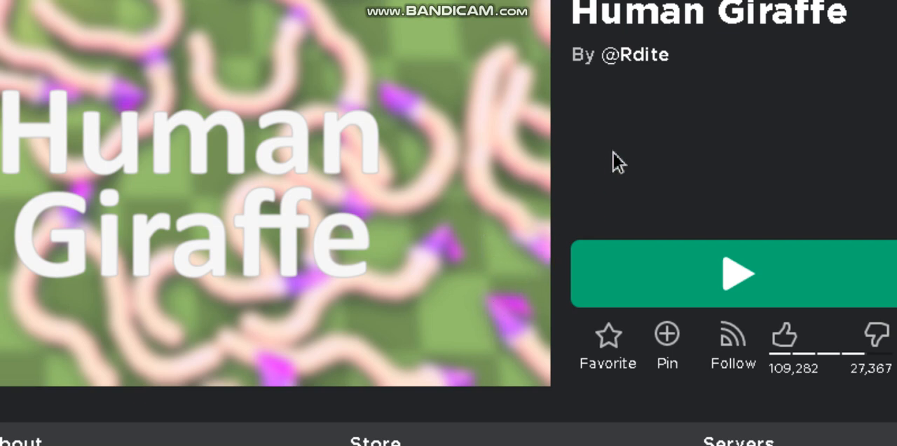
pyautogui.moveTo(734, 120)
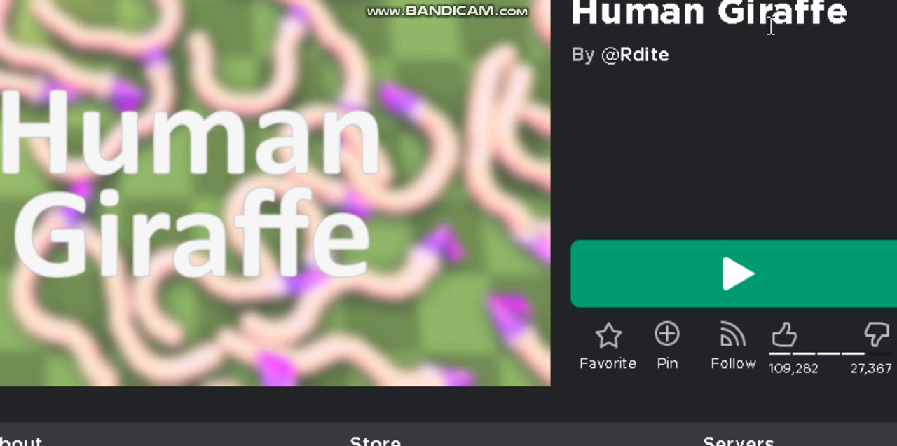
pyautogui.moveTo(680, 14)
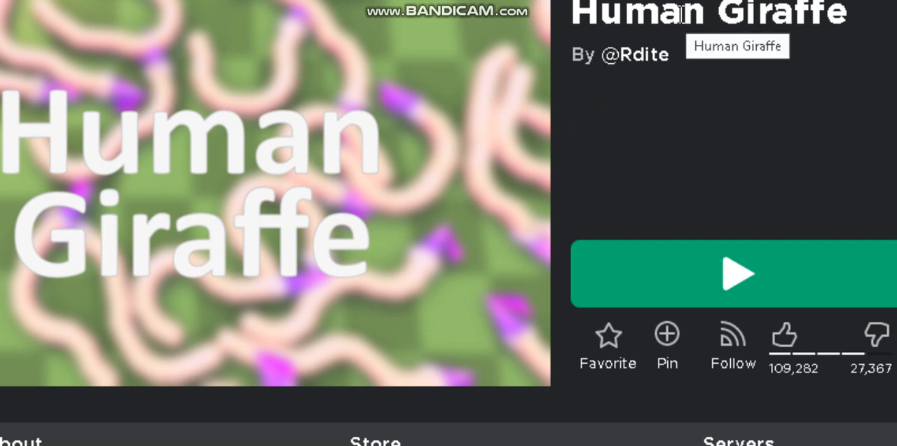
pyautogui.moveTo(743, 147)
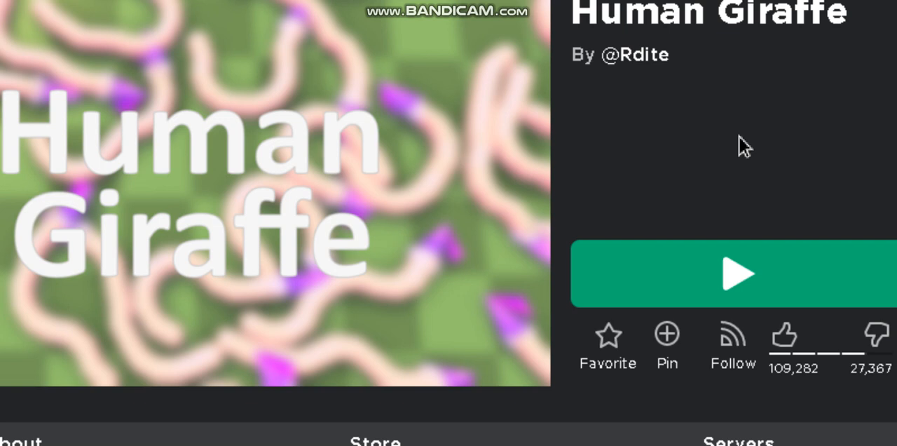
pyautogui.moveTo(786, 79)
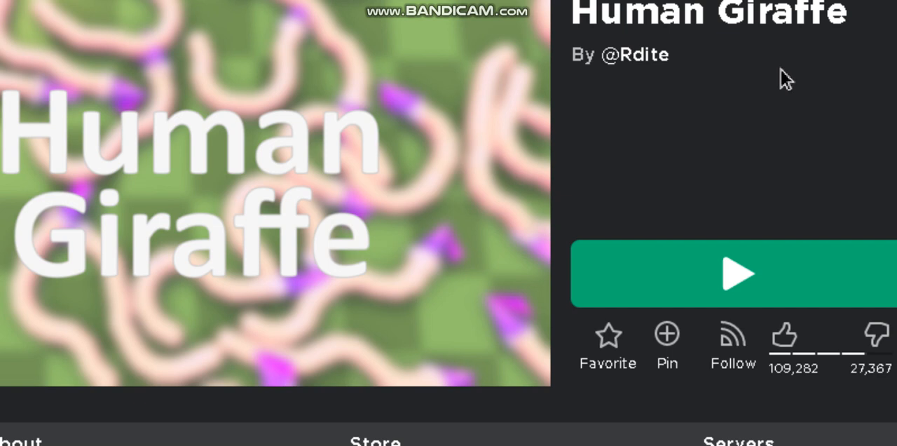